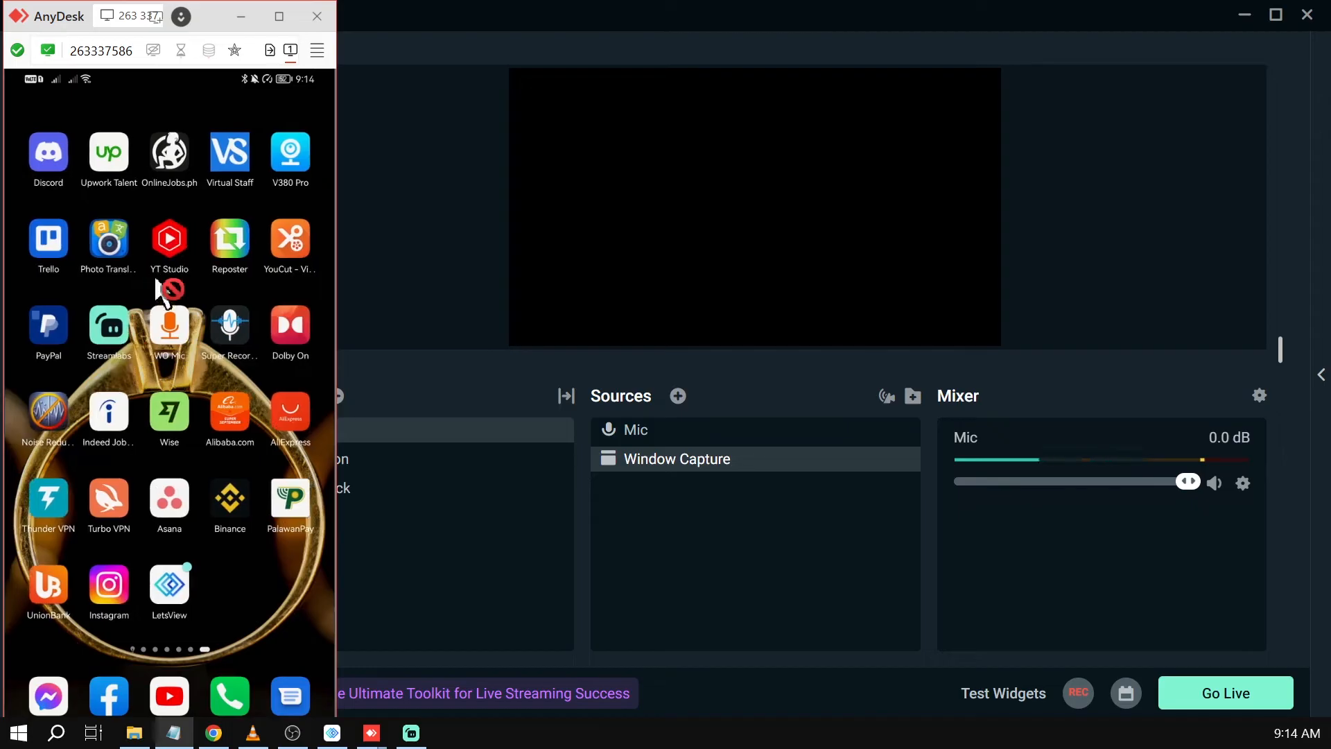
mouse_move(620, 471)
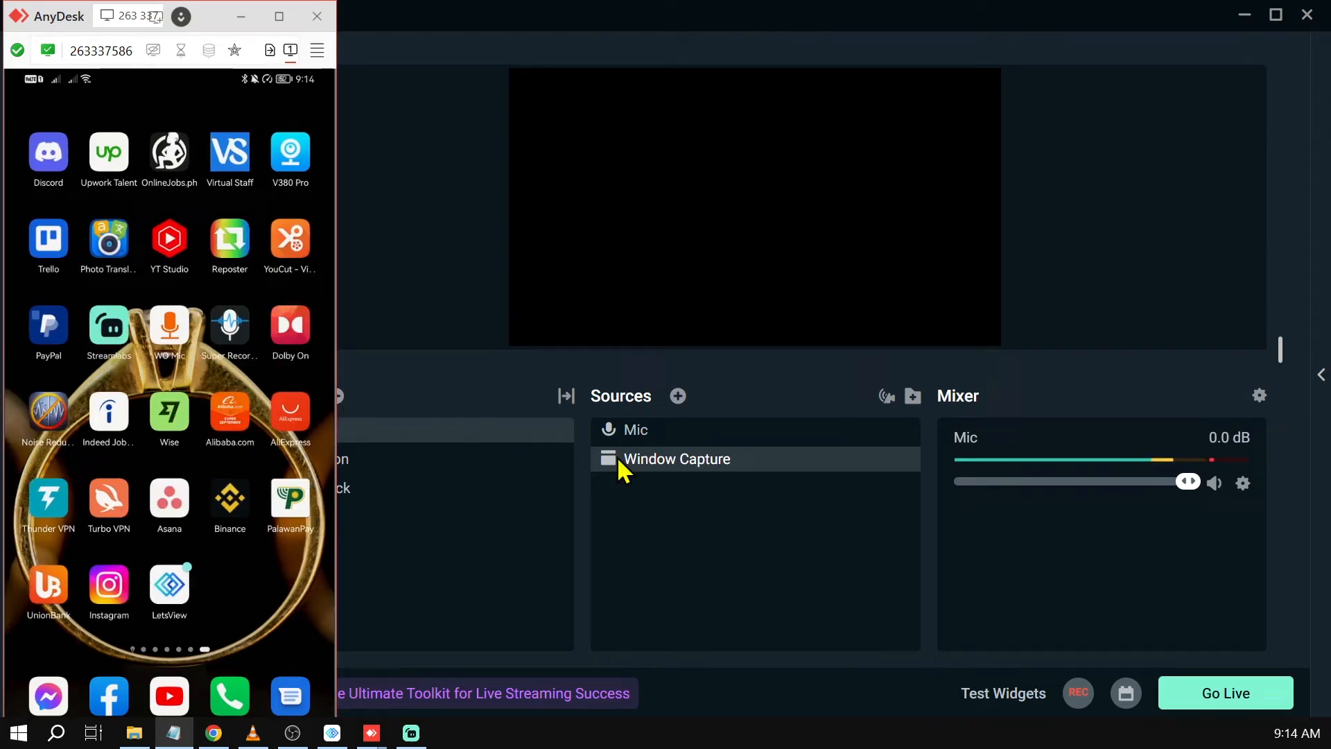
- Launch LetsView on the phone and on the PC so the connection QR code appears
scroll("left", 3)
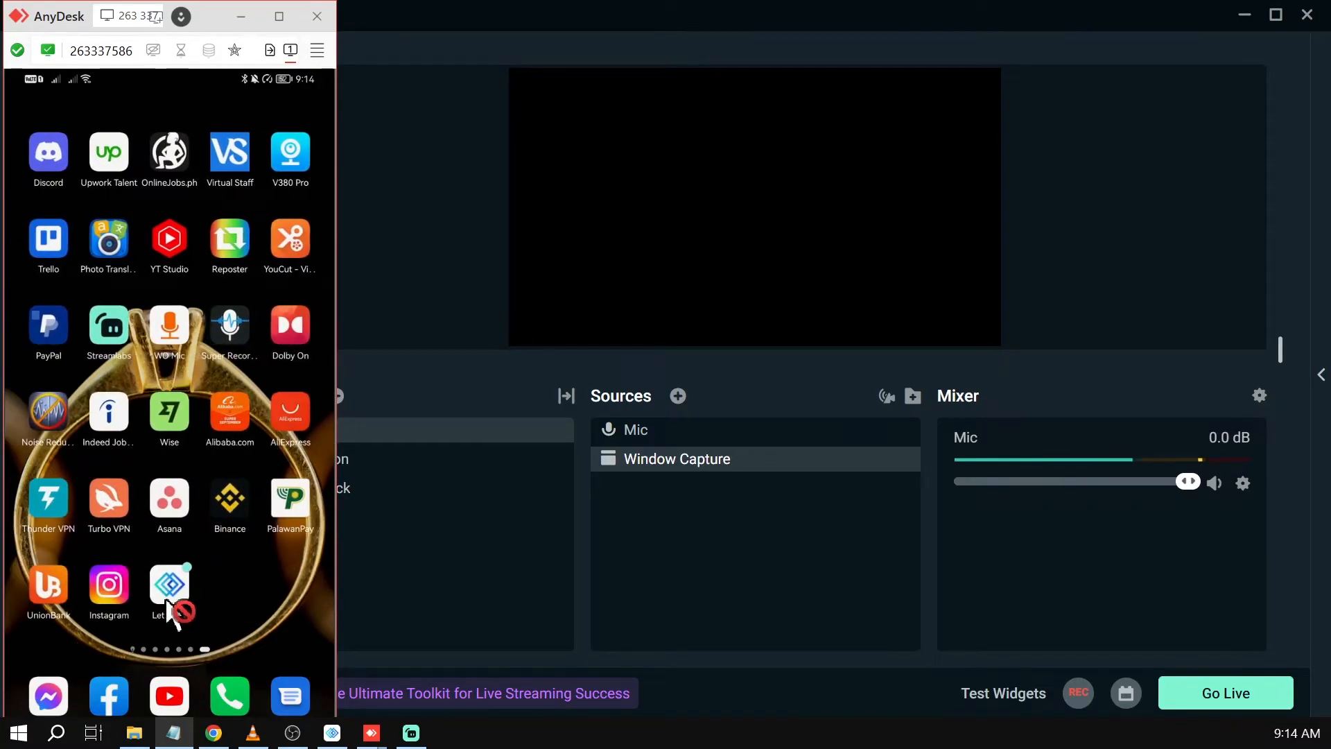
left_click(170, 585)
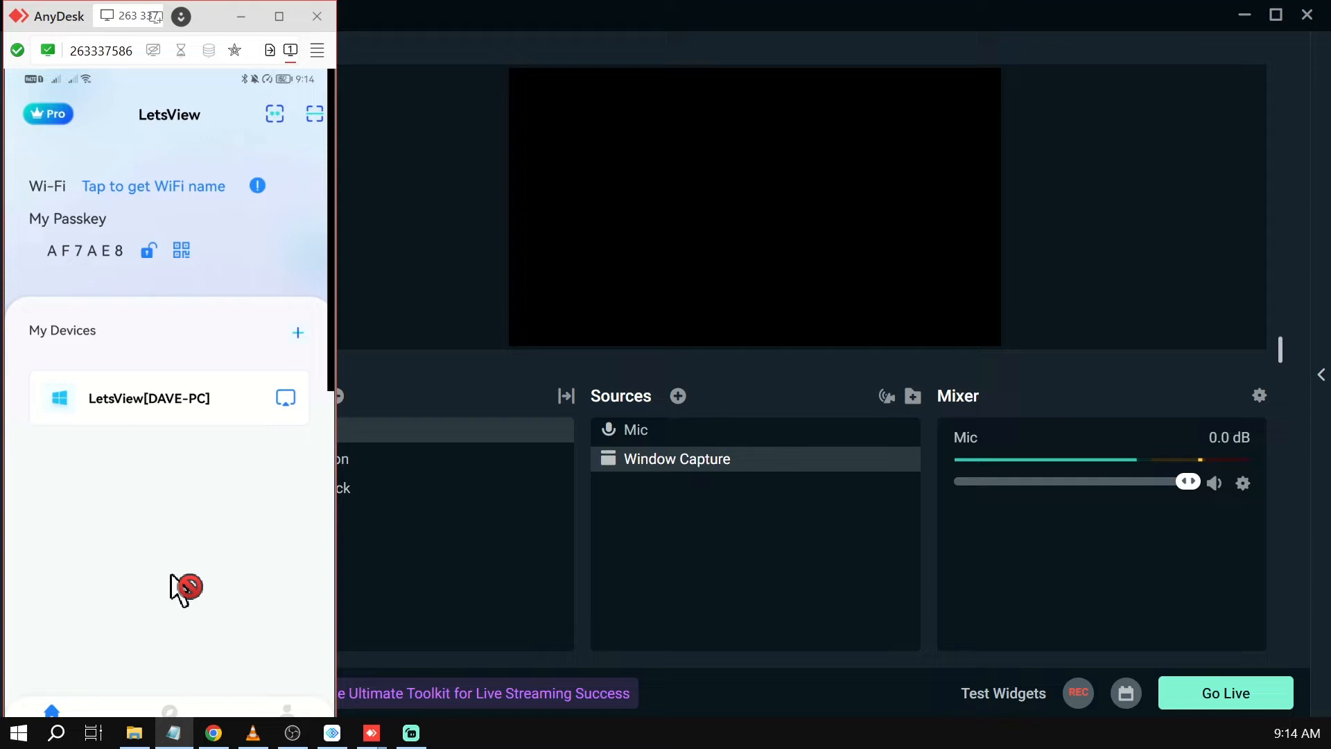
left_click(331, 732)
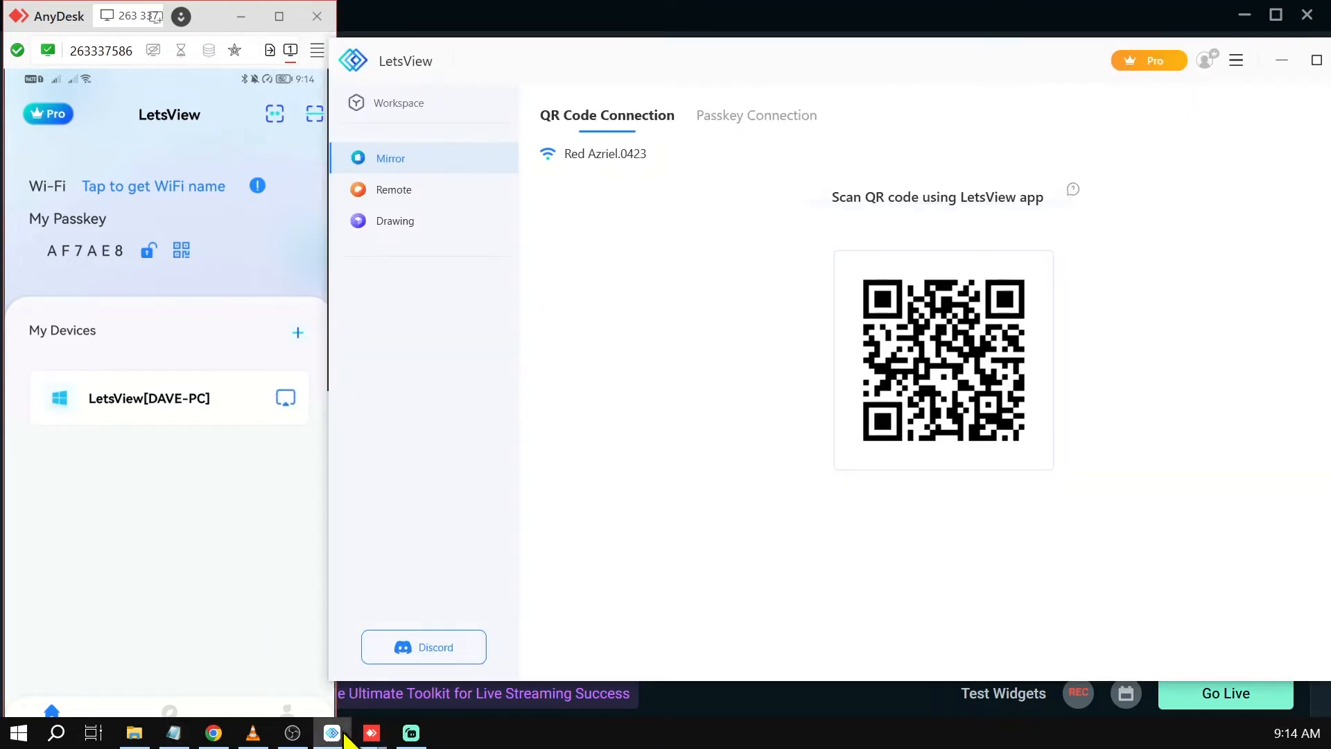
mouse_move(747, 348)
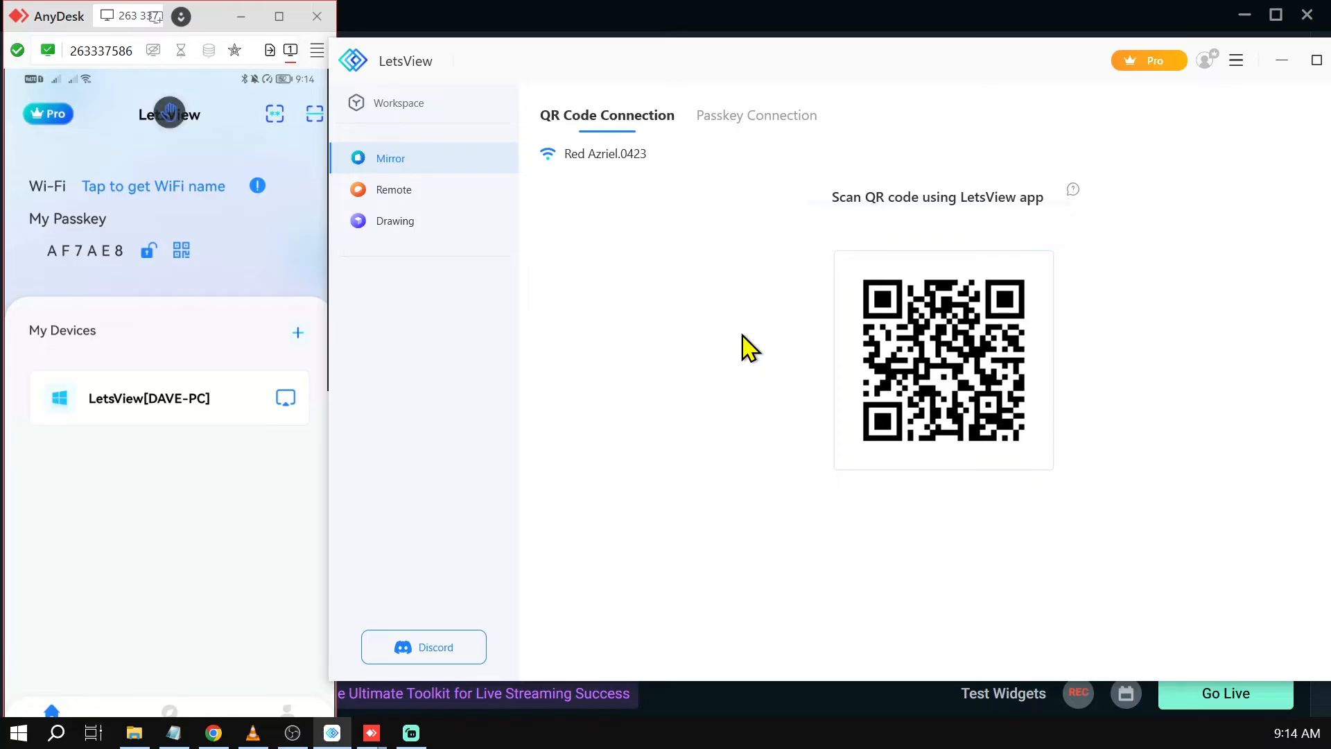
mouse_move(302, 141)
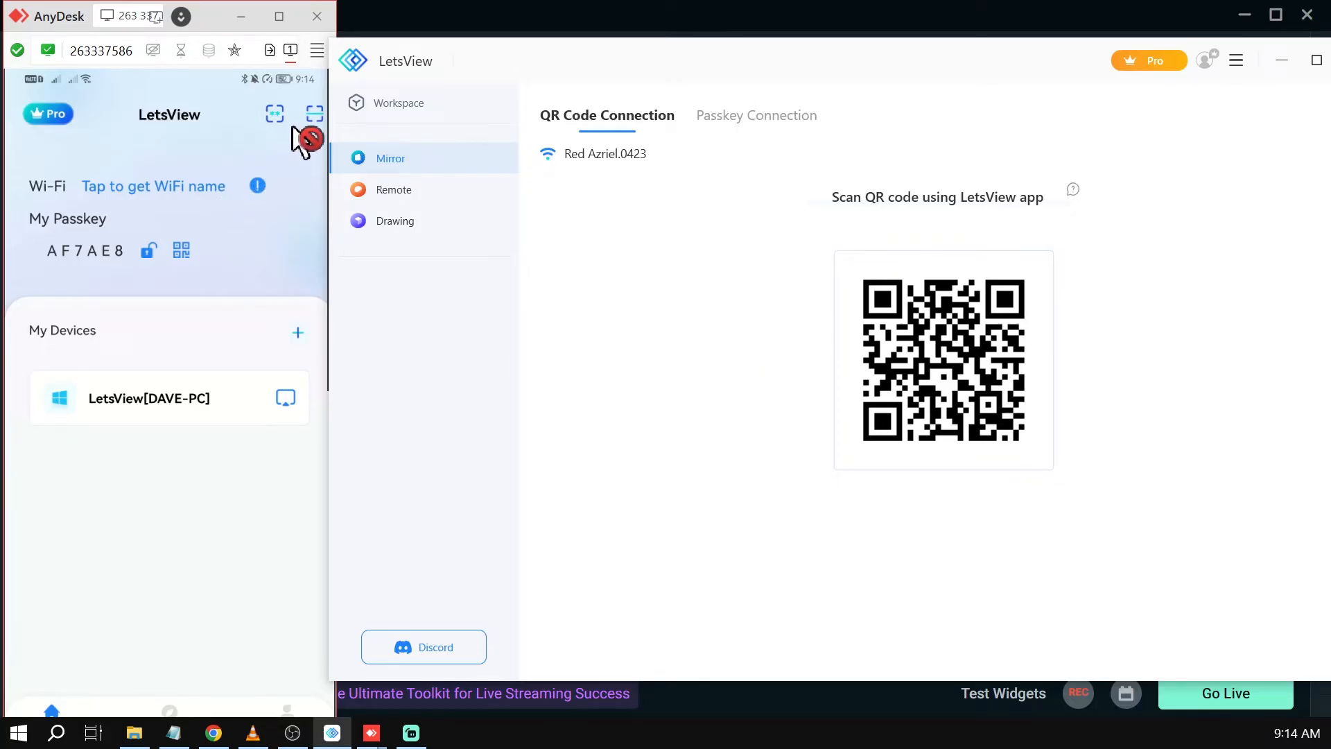
mouse_move(330, 129)
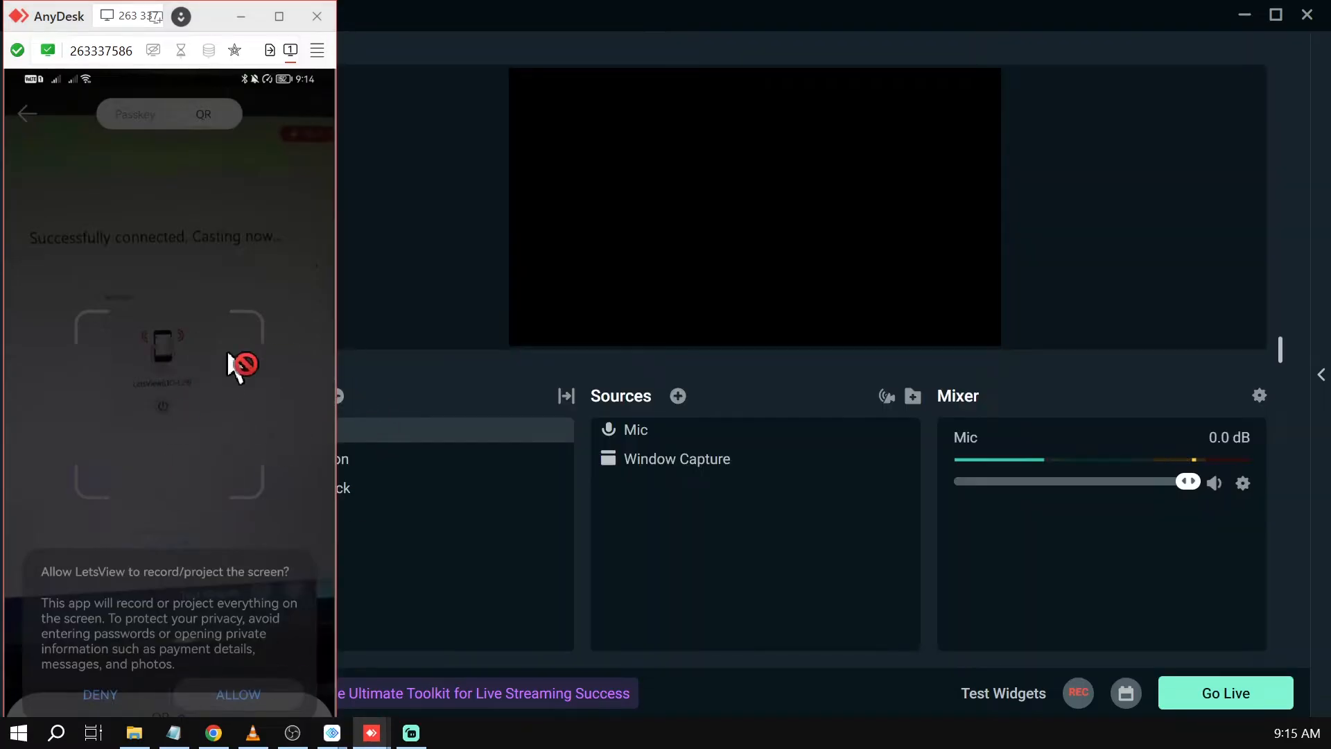
mouse_move(255, 183)
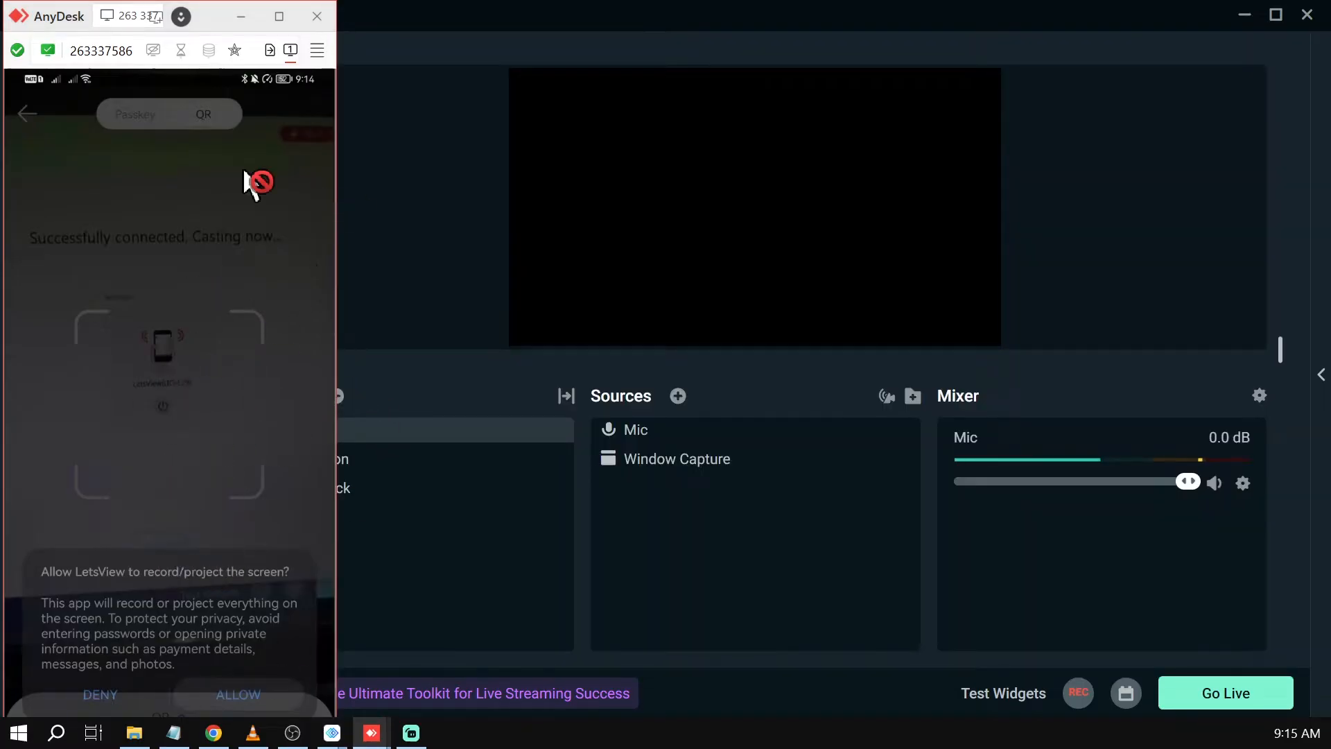
mouse_move(229, 475)
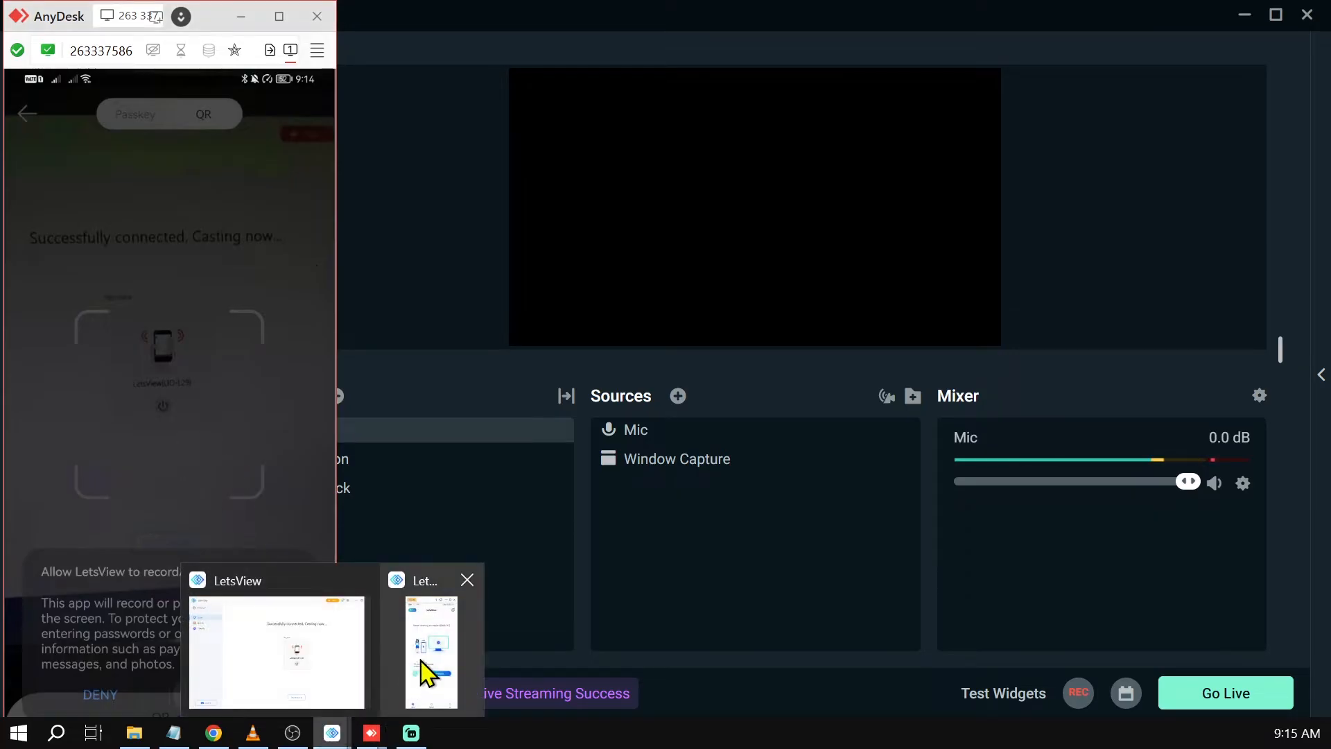
- Show the LetsView cast window mirroring the phone's YouTube screen, then minimize it
left_click(431, 649)
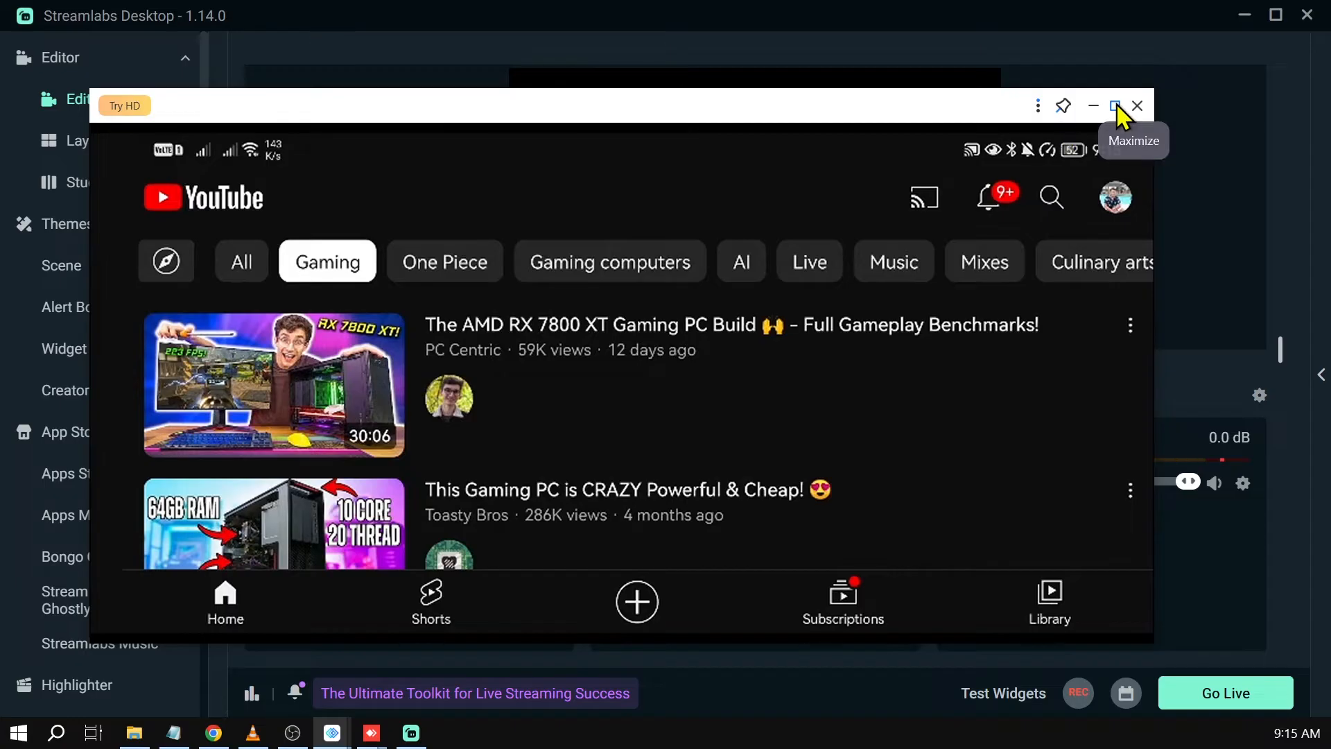
left_click(1114, 105)
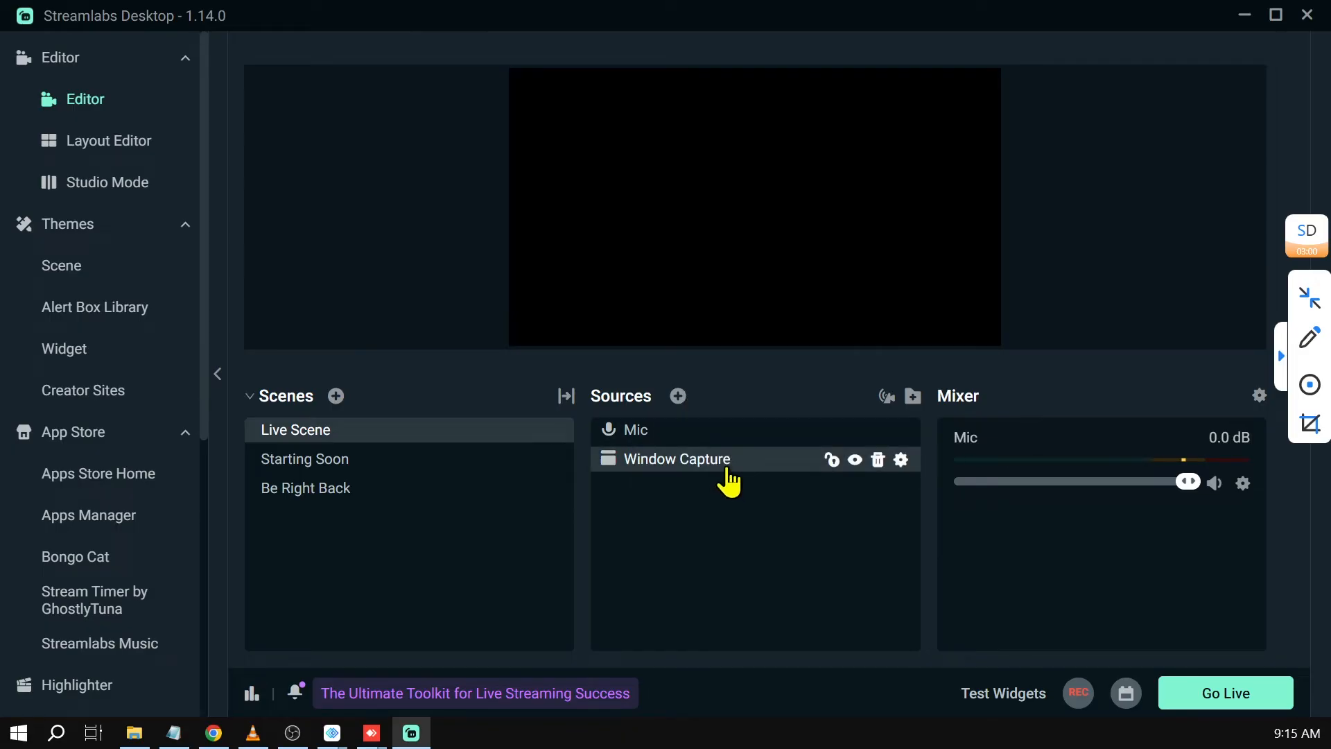
mouse_move(901, 459)
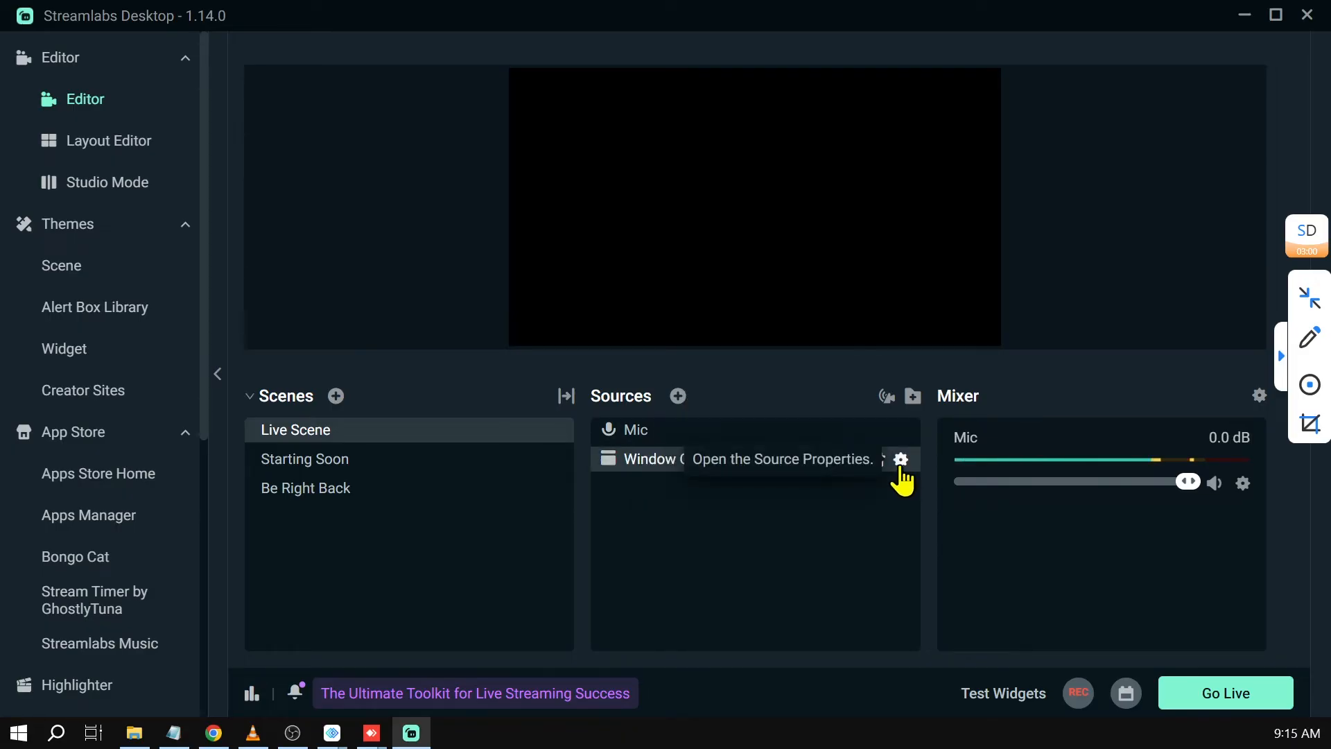
- Point the Window Capture source at '[LetsView.exe]: LetsView [Cast]' and confirm with Done
left_click(901, 459)
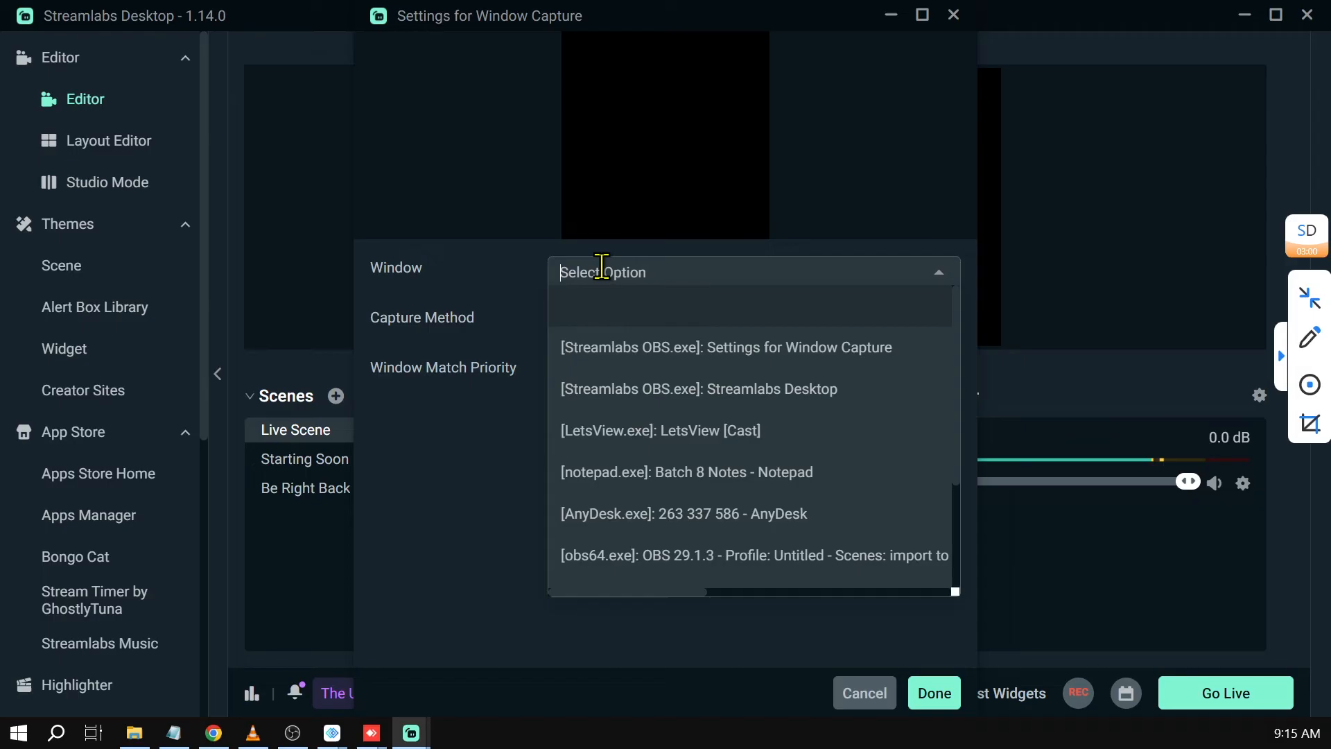
left_click(660, 429)
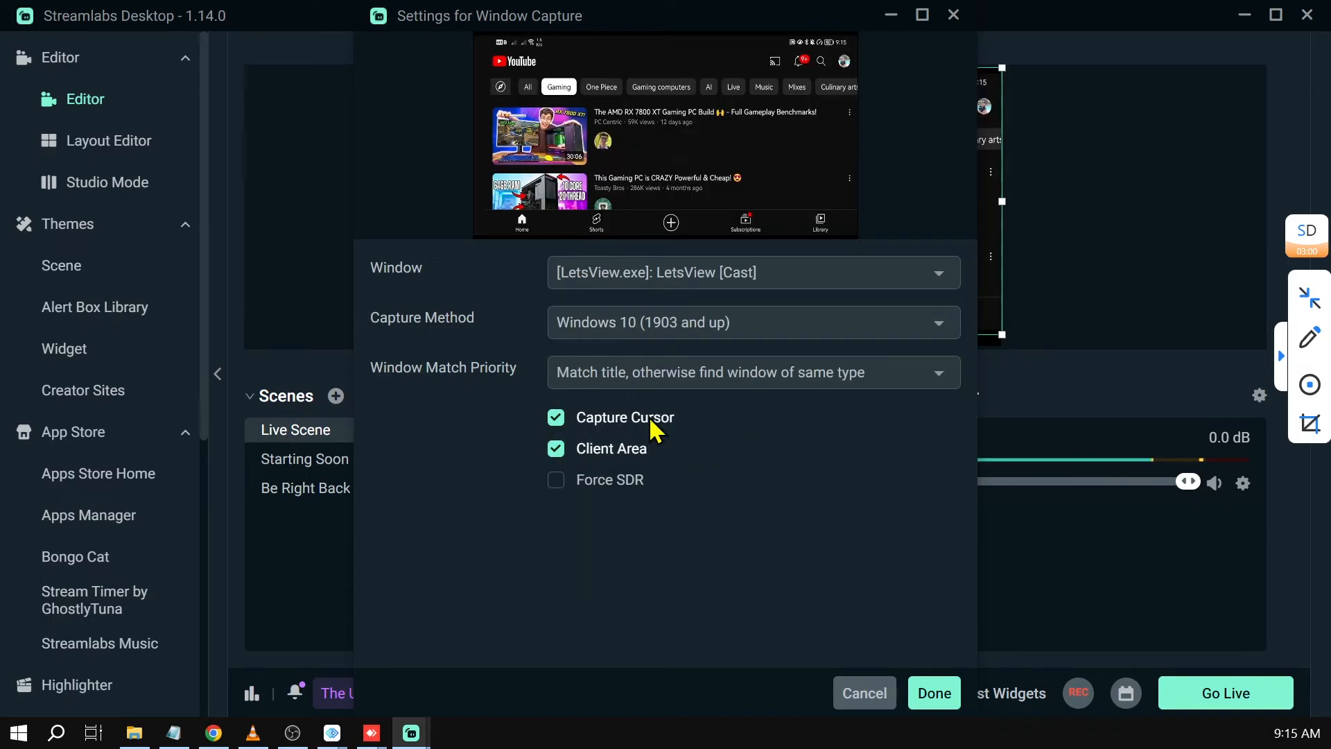
mouse_move(653, 428)
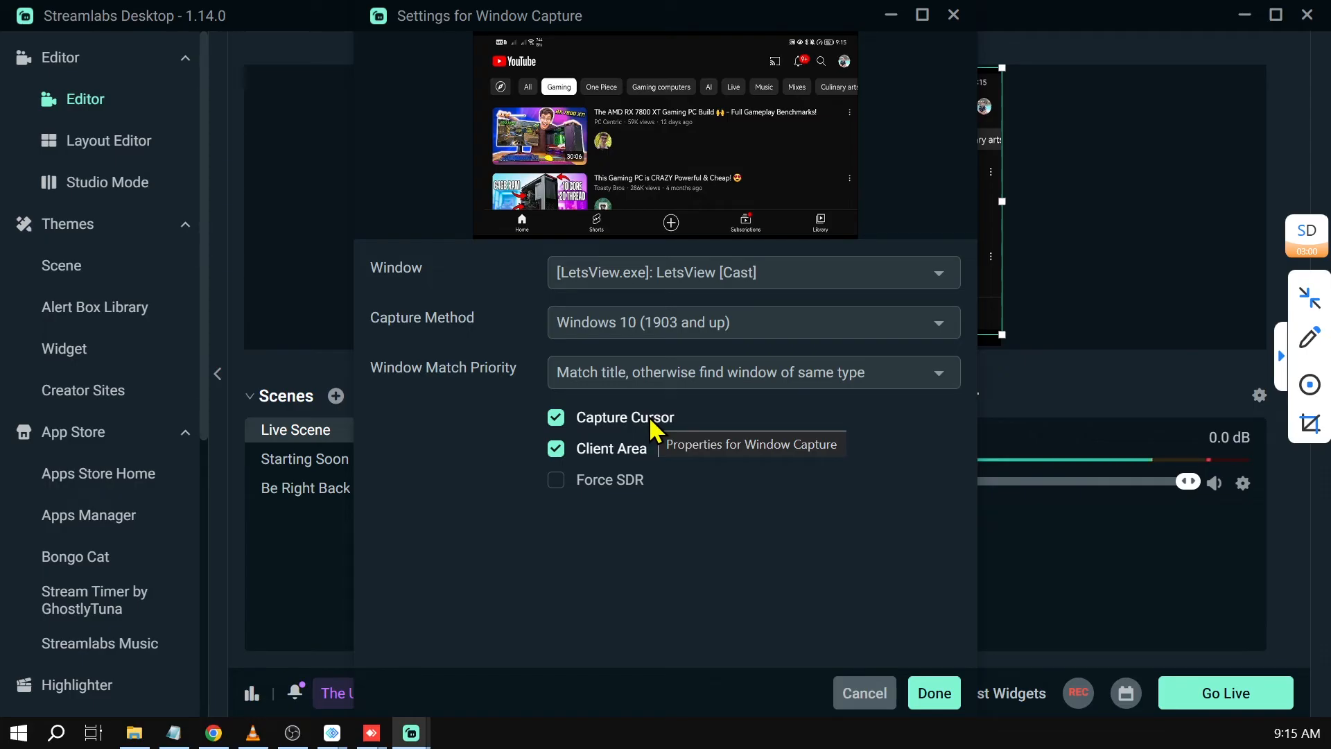
mouse_move(947, 687)
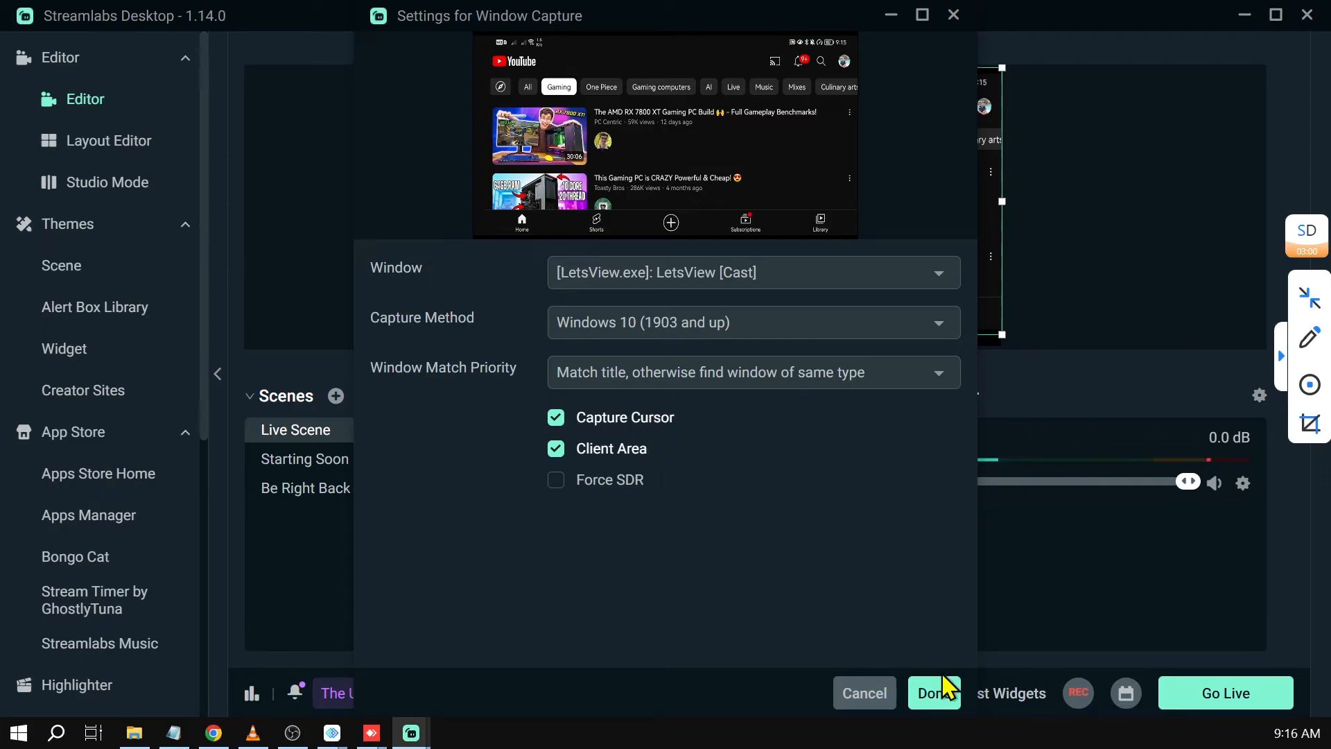
left_click(933, 693)
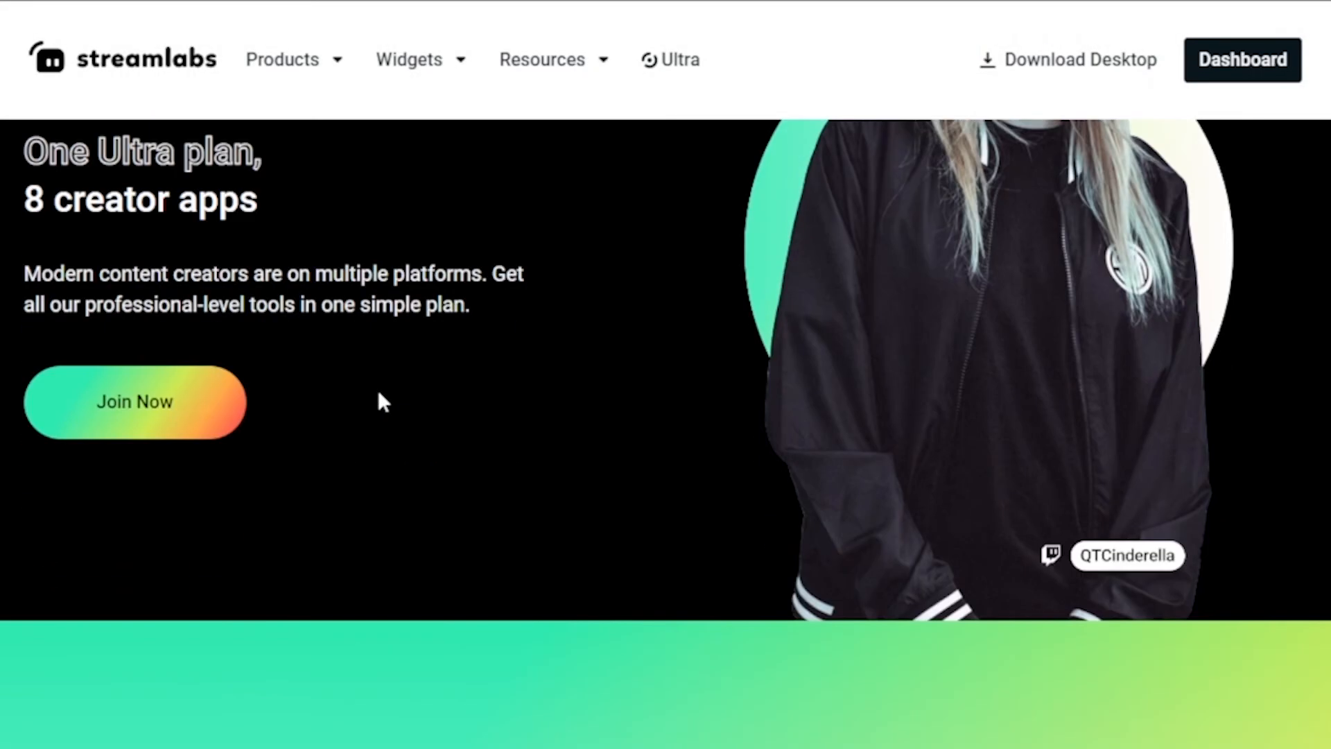
- Visit the Video Editor Pro product page on the Streamlabs website
scroll("down", 3)
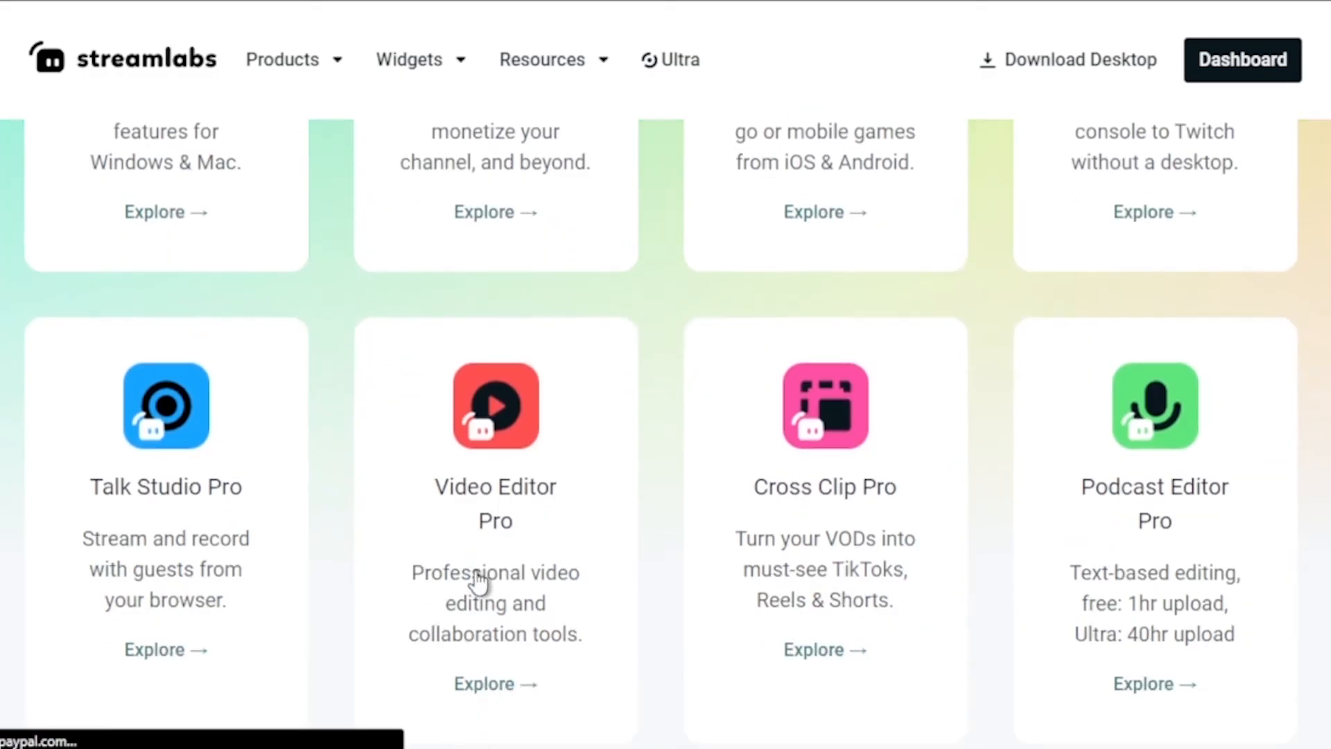
left_click(483, 684)
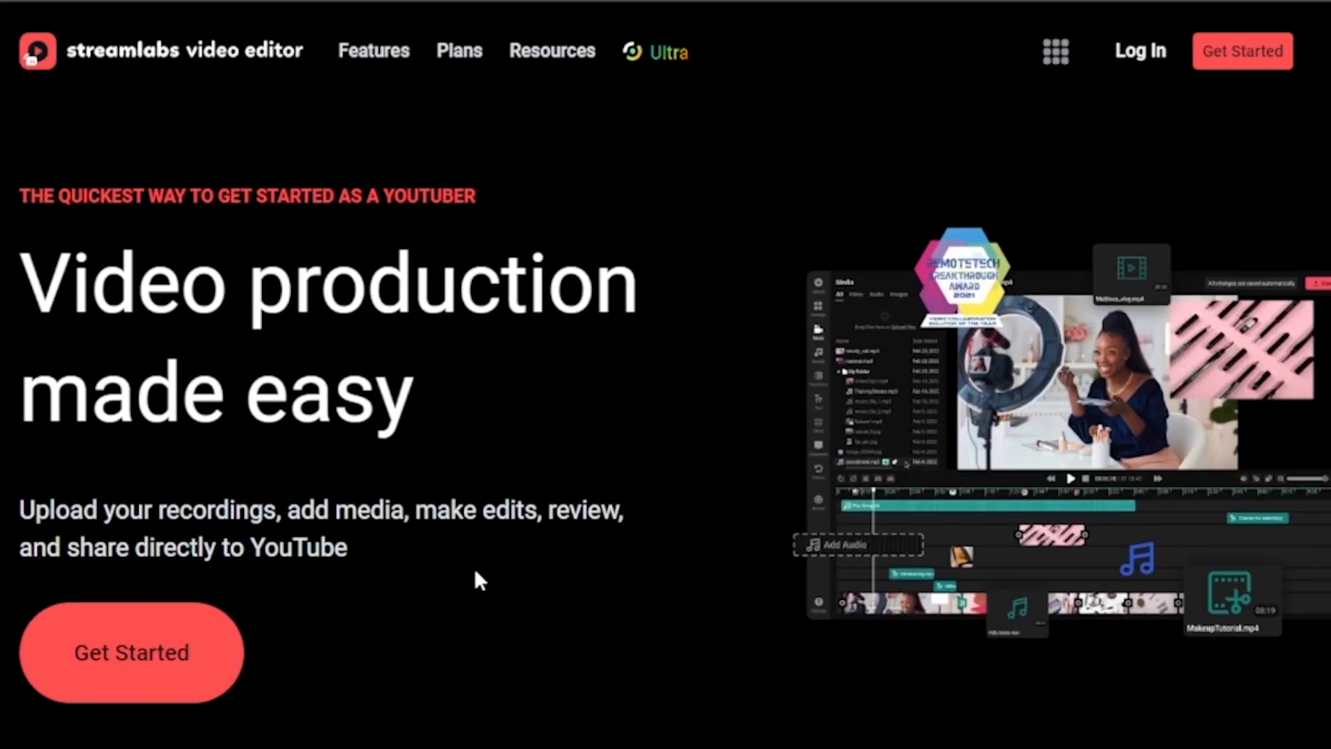
scroll("down", 3)
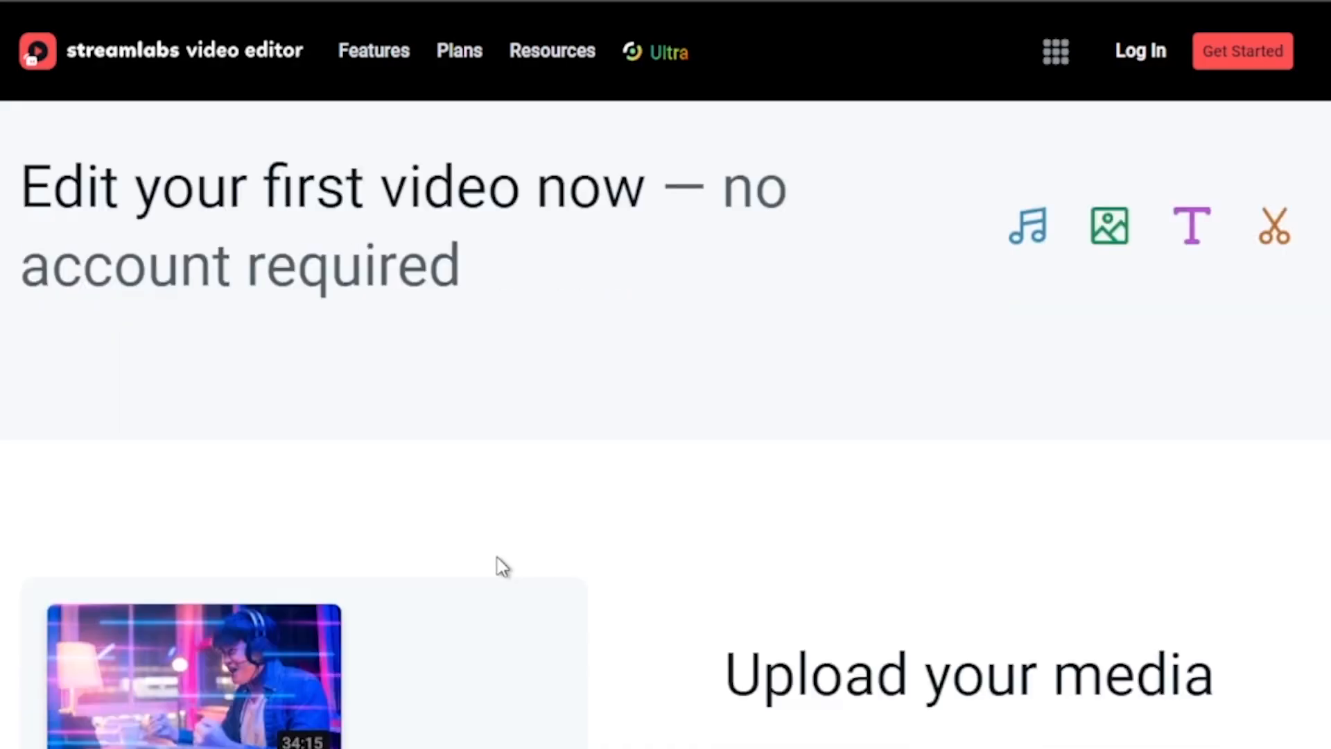
scroll("down", 3)
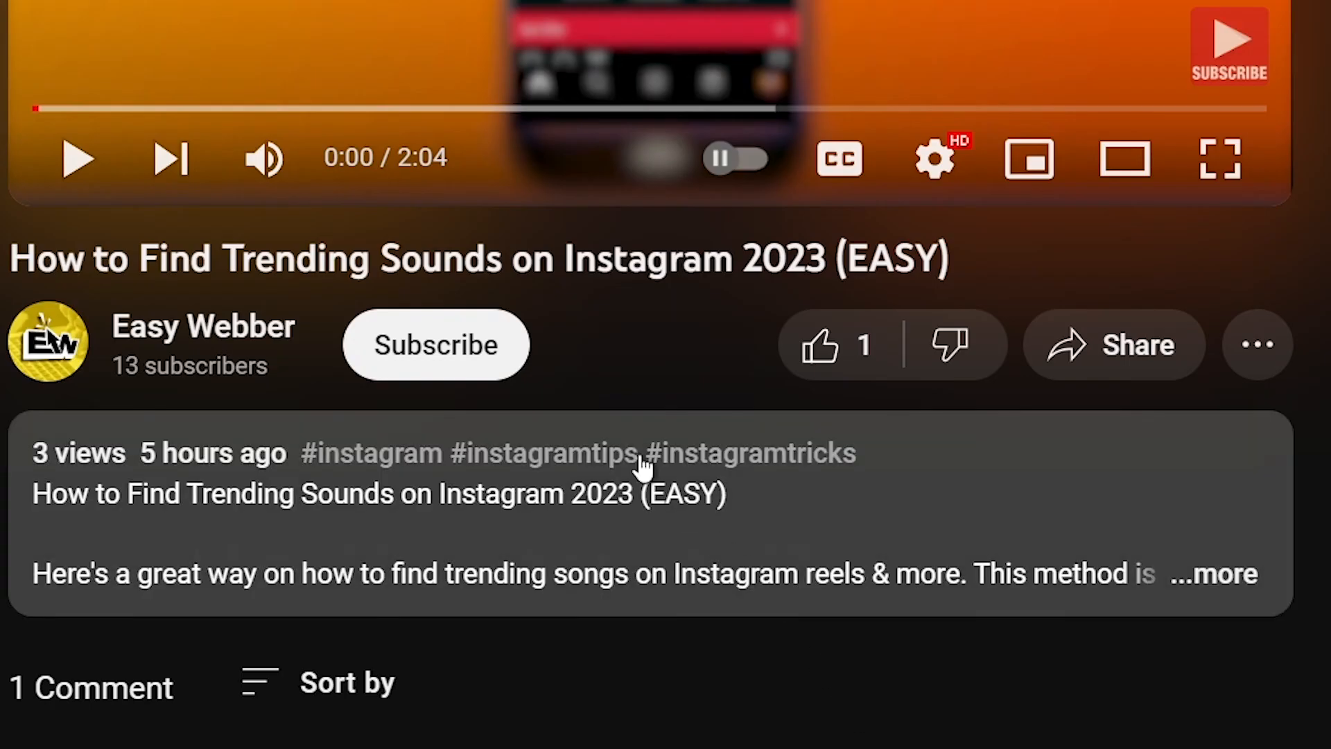
- Subscribe to the channel and like the Instagram trending sounds YouTube video
left_click(434, 345)
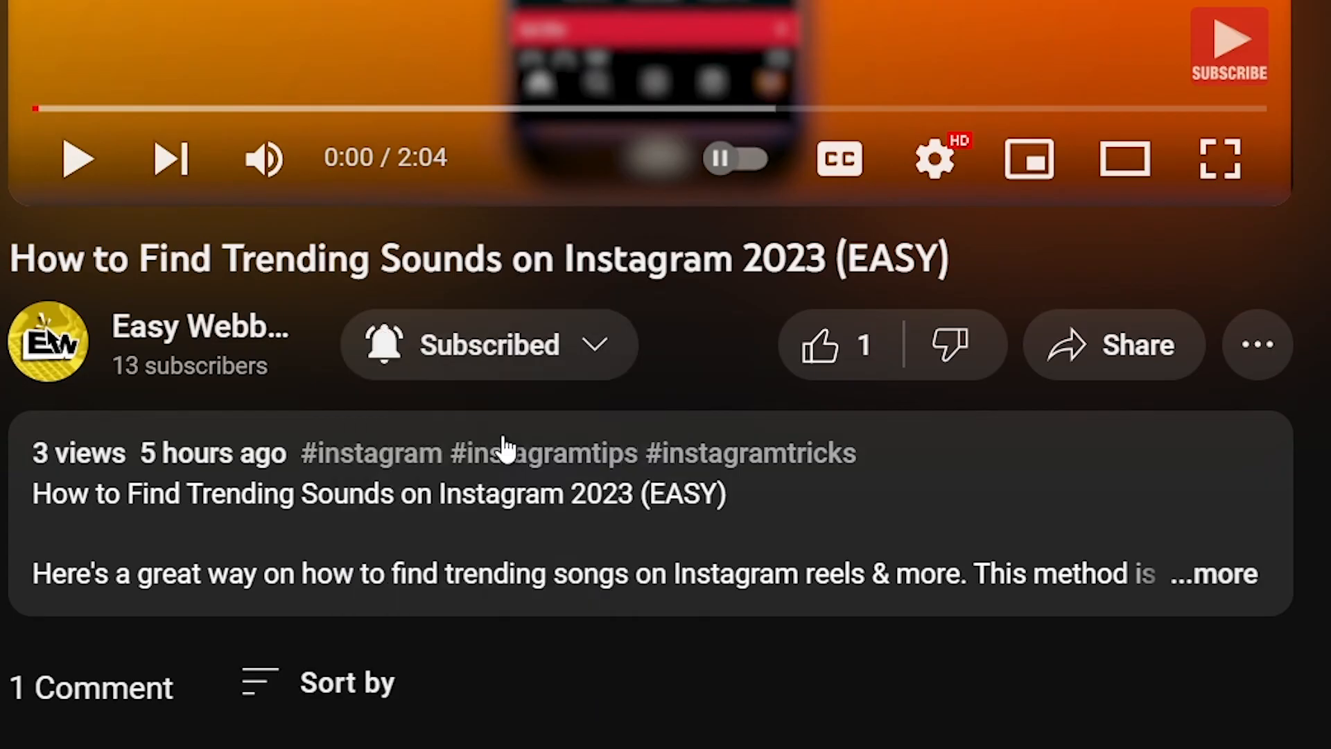
left_click(819, 344)
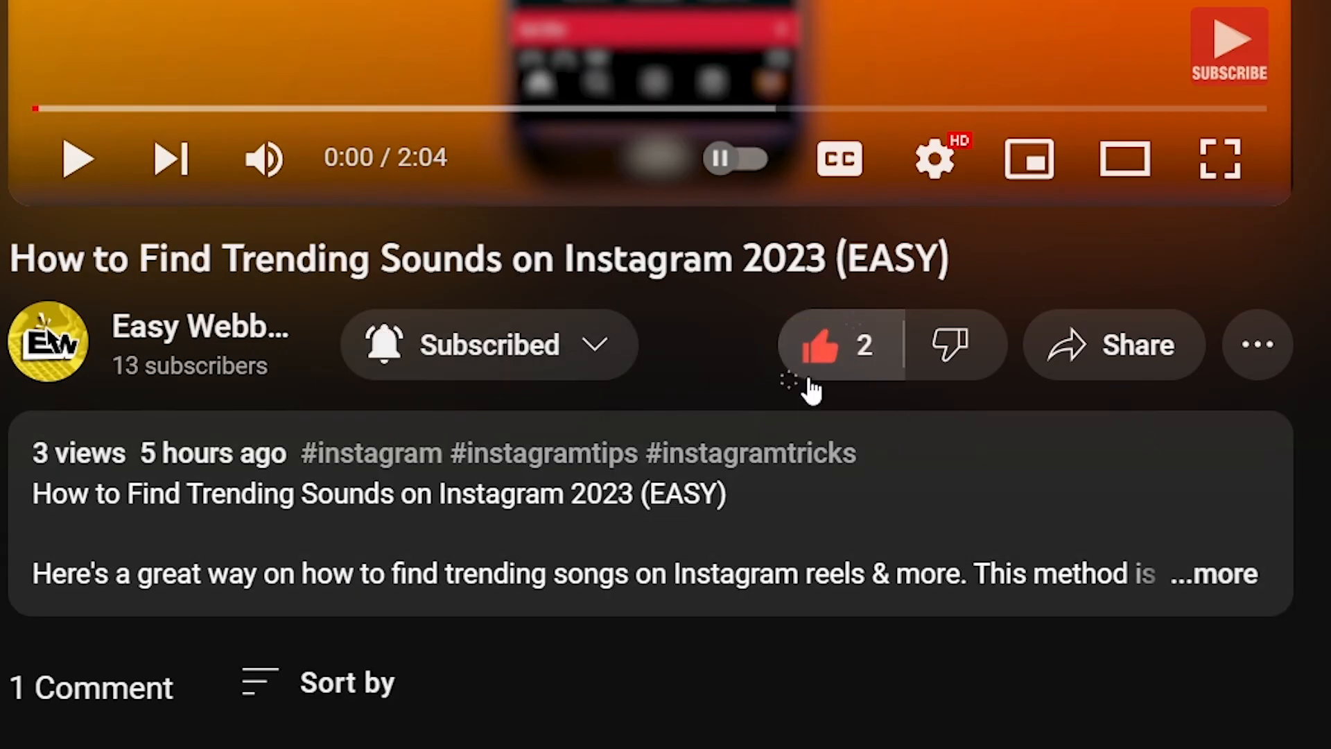